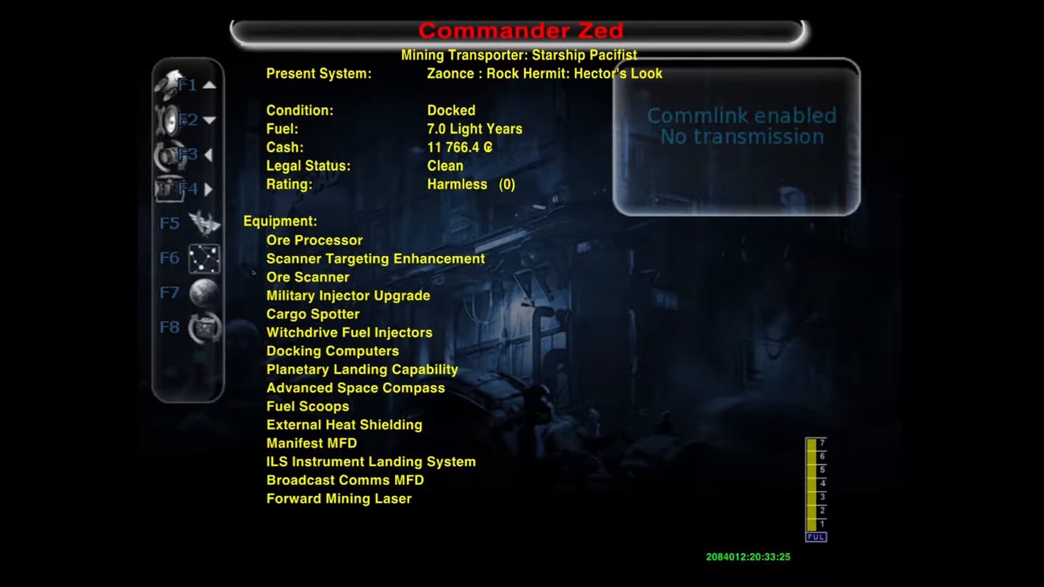
{"action": "mouse_move", "coordinate": [592, 248]}
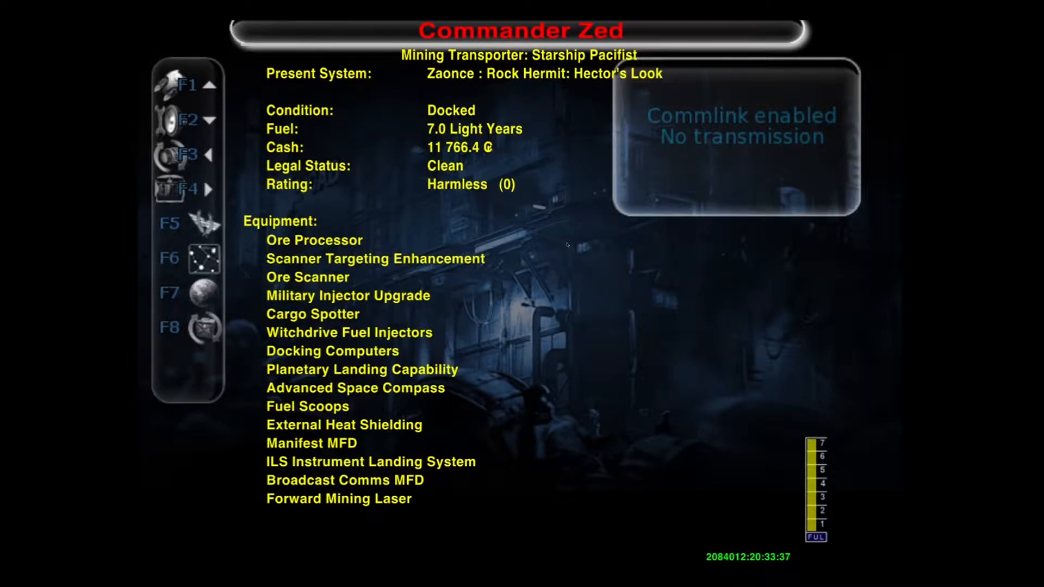
{"action": "mouse_move", "coordinate": [568, 246]}
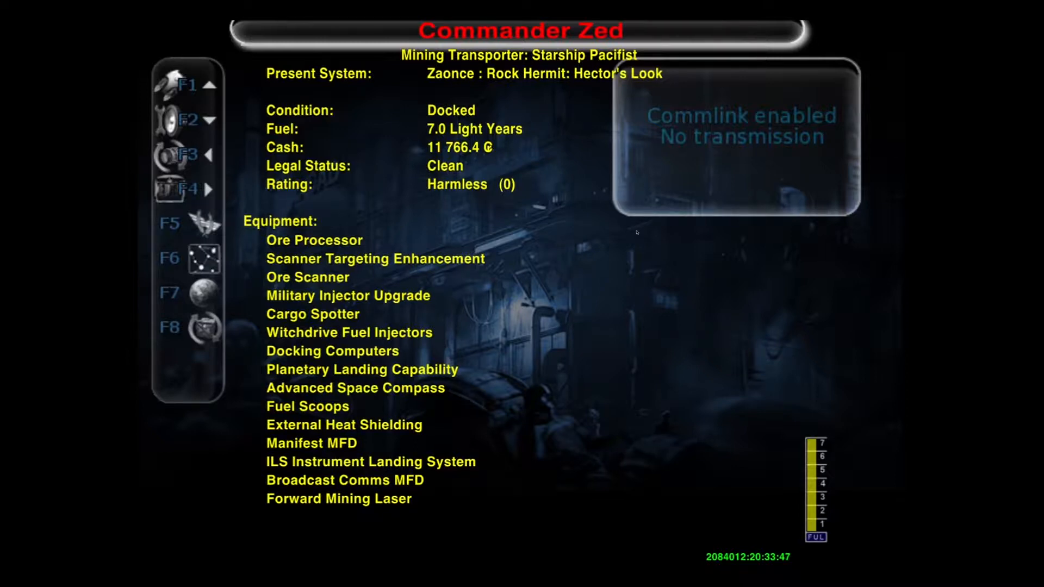
{"action": "mouse_move", "coordinate": [621, 241]}
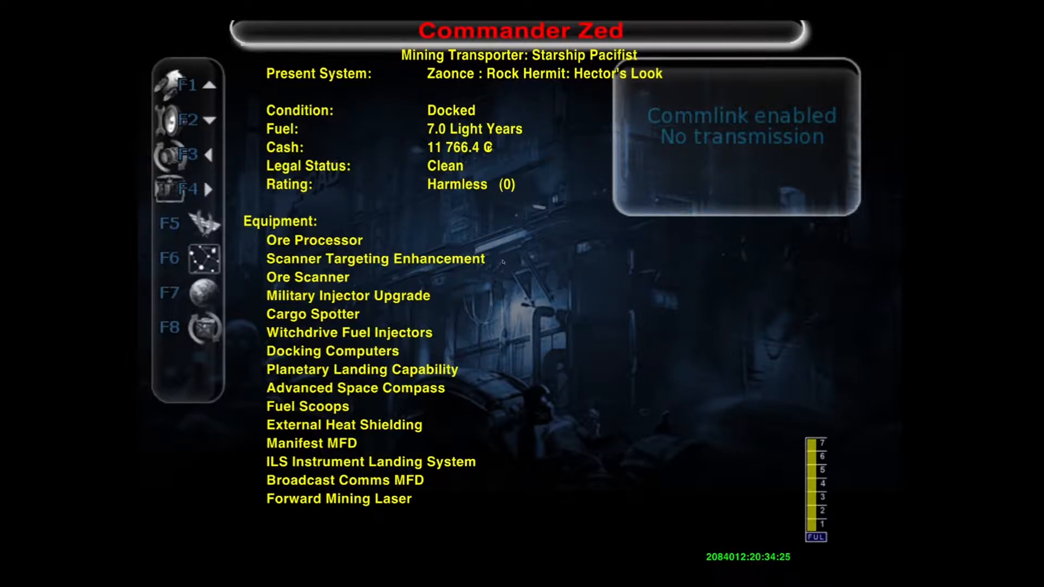
{"action": "mouse_move", "coordinate": [478, 321]}
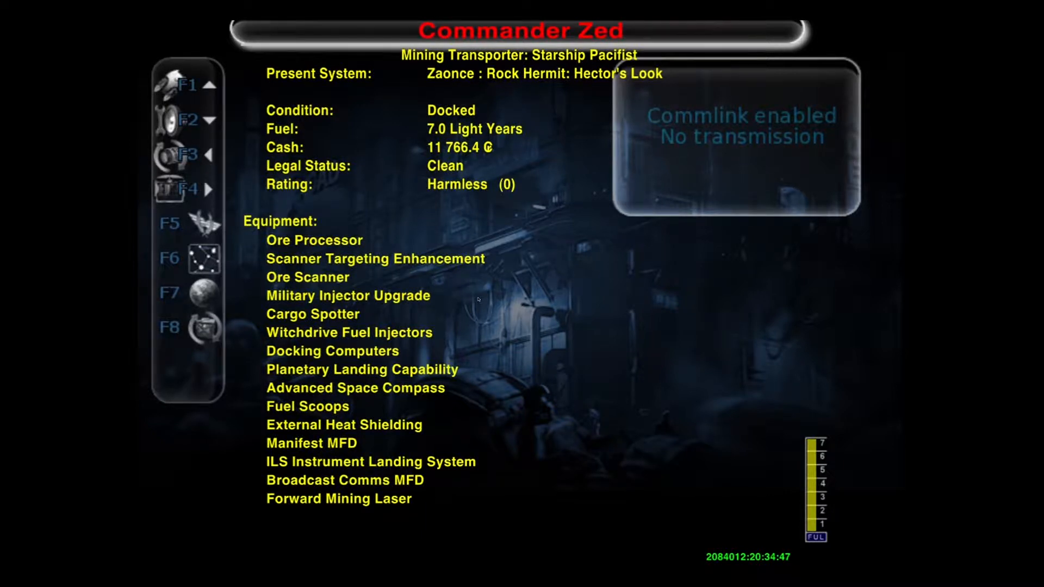
{"action": "mouse_move", "coordinate": [386, 322]}
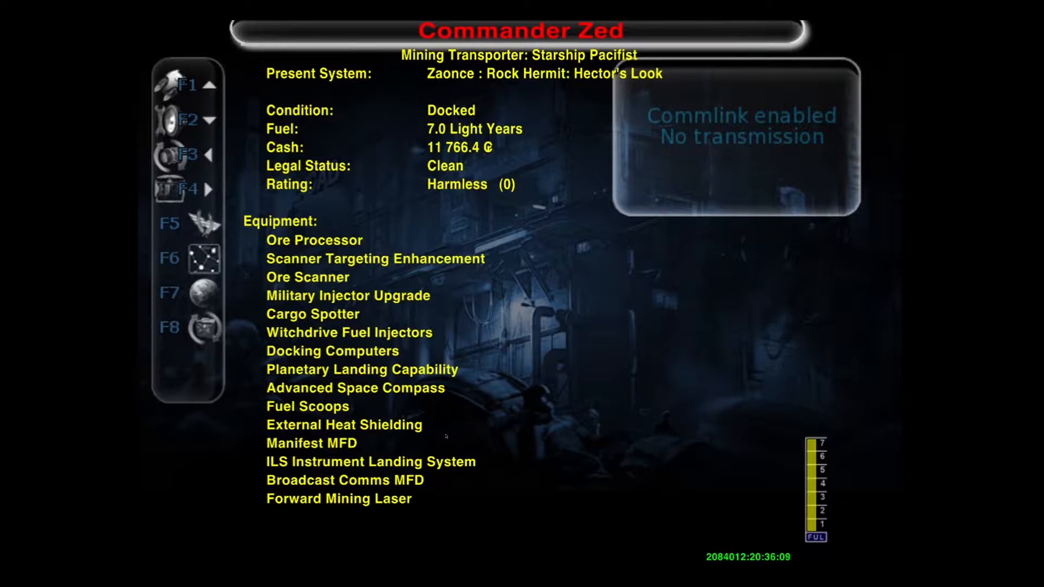
{"action": "mouse_move", "coordinate": [344, 452]}
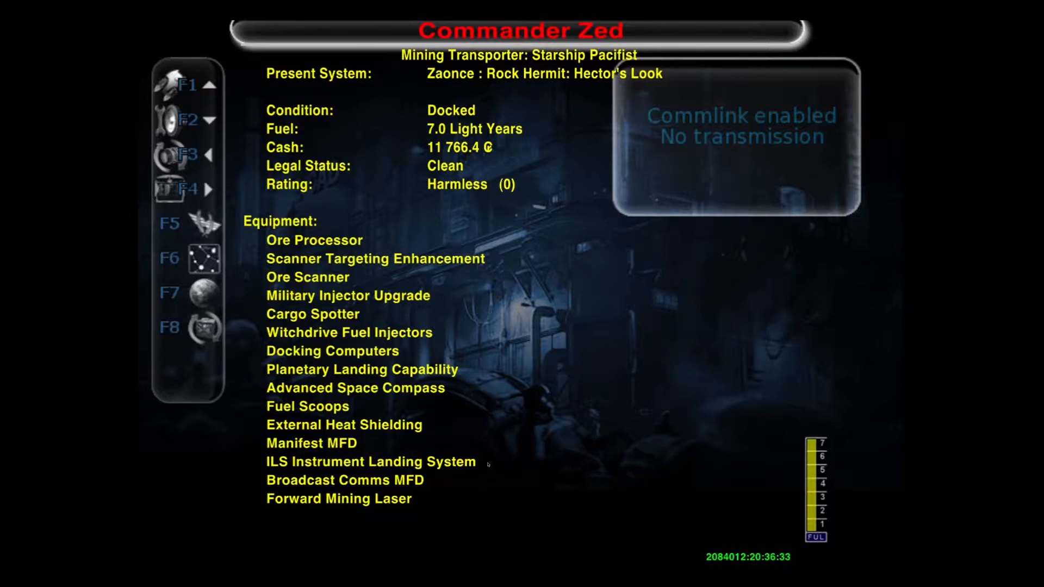
{"action": "mouse_move", "coordinate": [469, 430]}
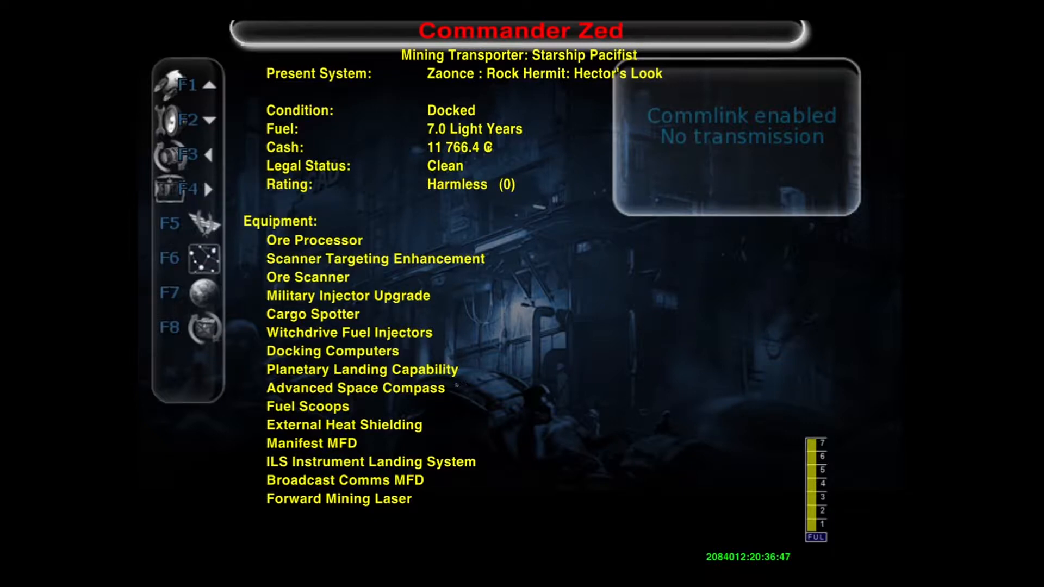
{"action": "mouse_move", "coordinate": [451, 400]}
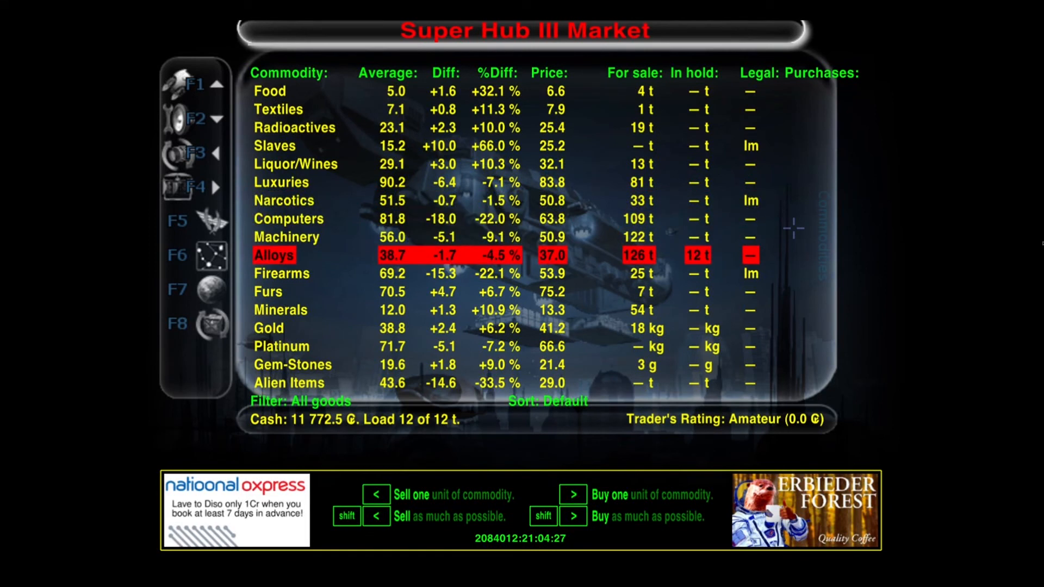
- Sell one tonne of Alloys at Super Hub III, leaving 11 t aboard and 11,809.5 credits
{"action": "left_click", "coordinate": [376, 495]}
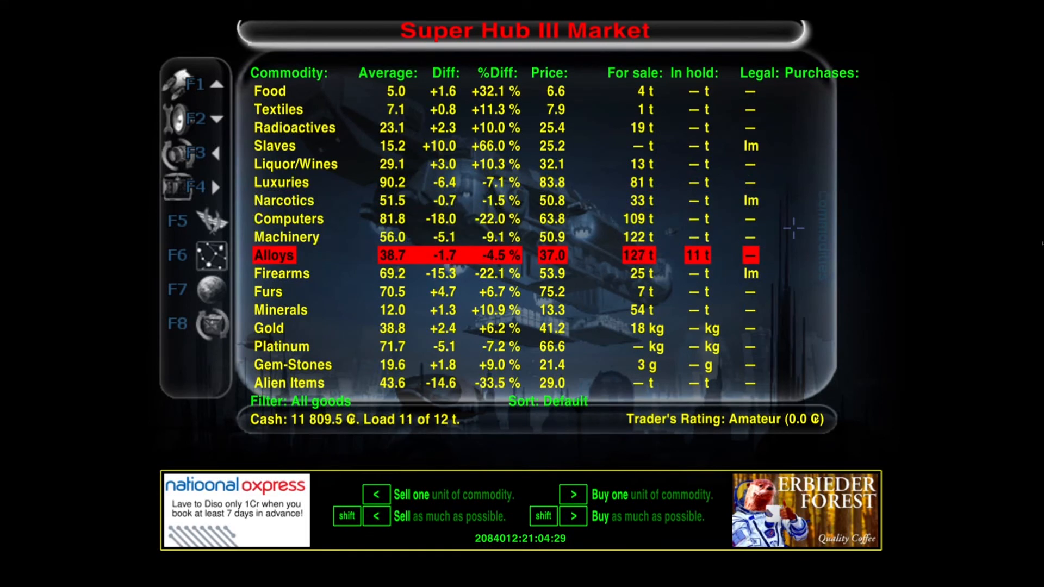